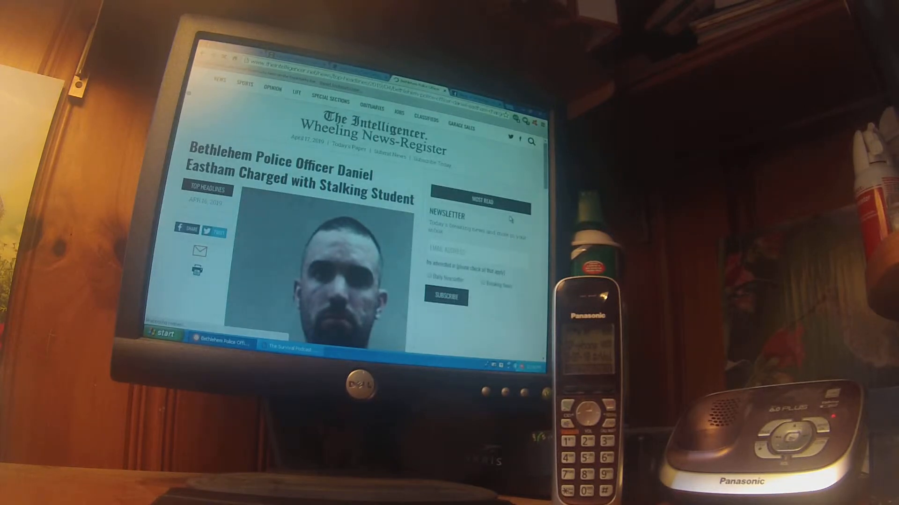
scroll("down", 3)
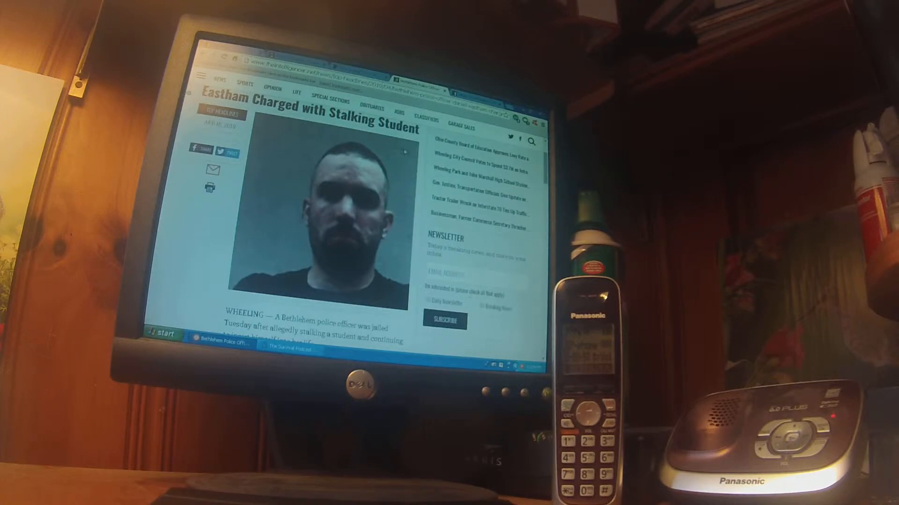
scroll("down", 3)
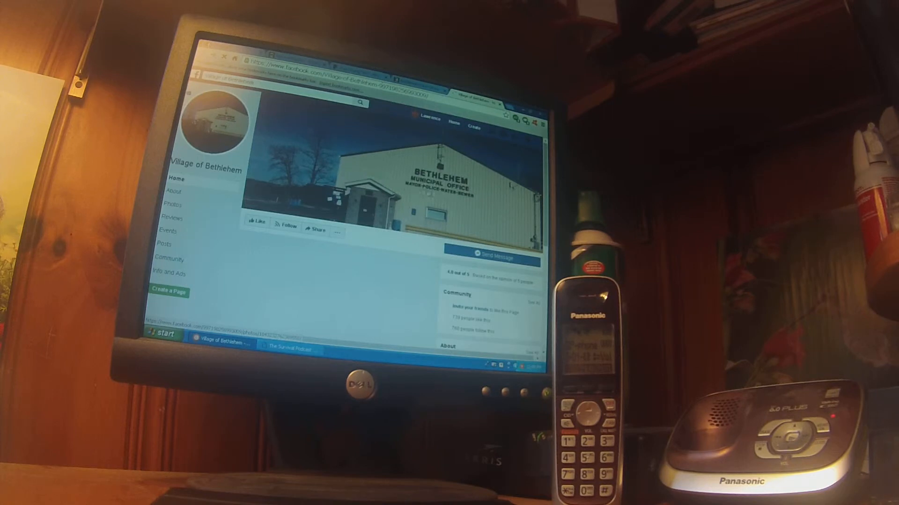
scroll("down", 3)
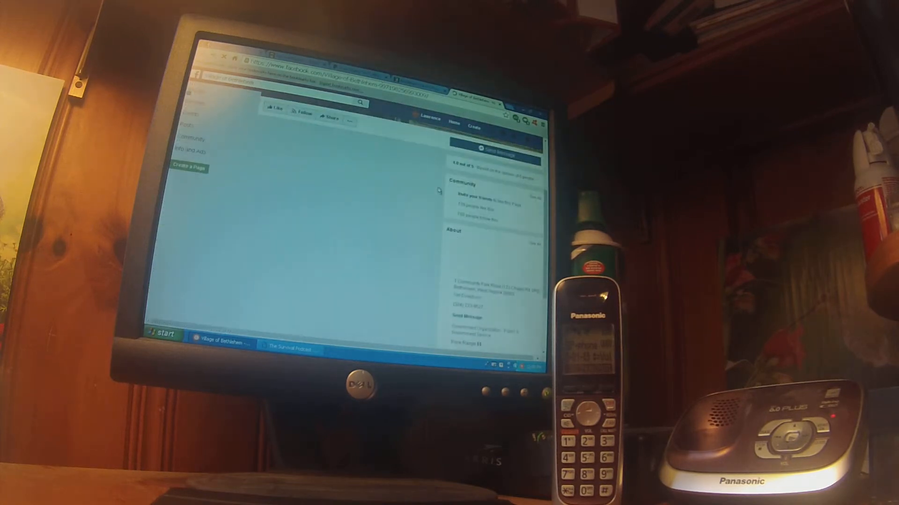